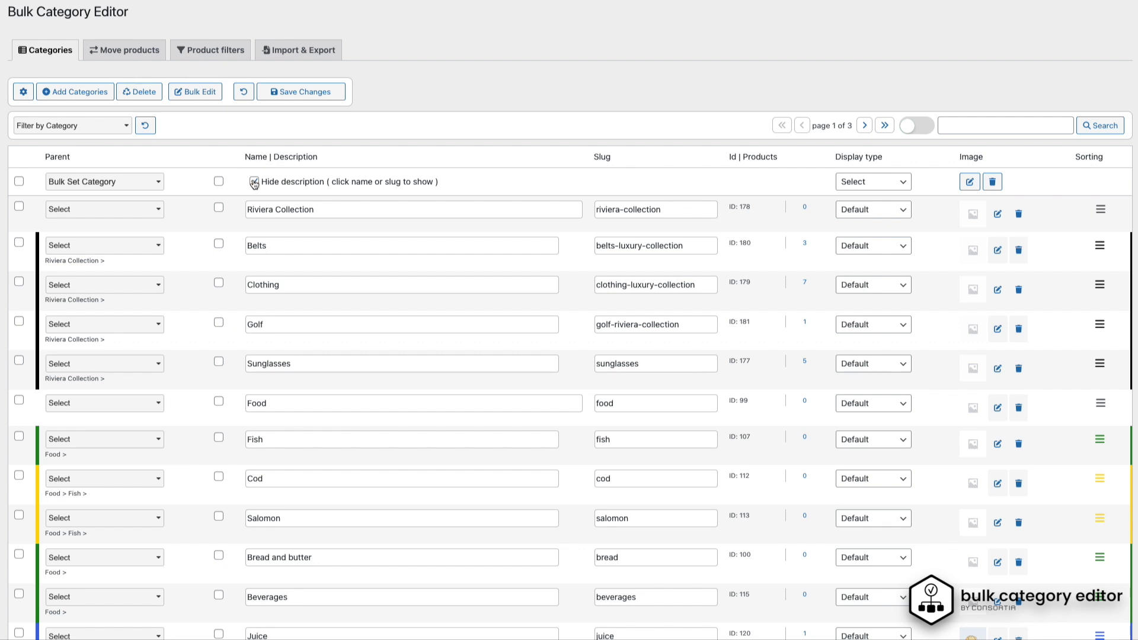
Toggle the category description field on and back off to preview it
click(253, 182)
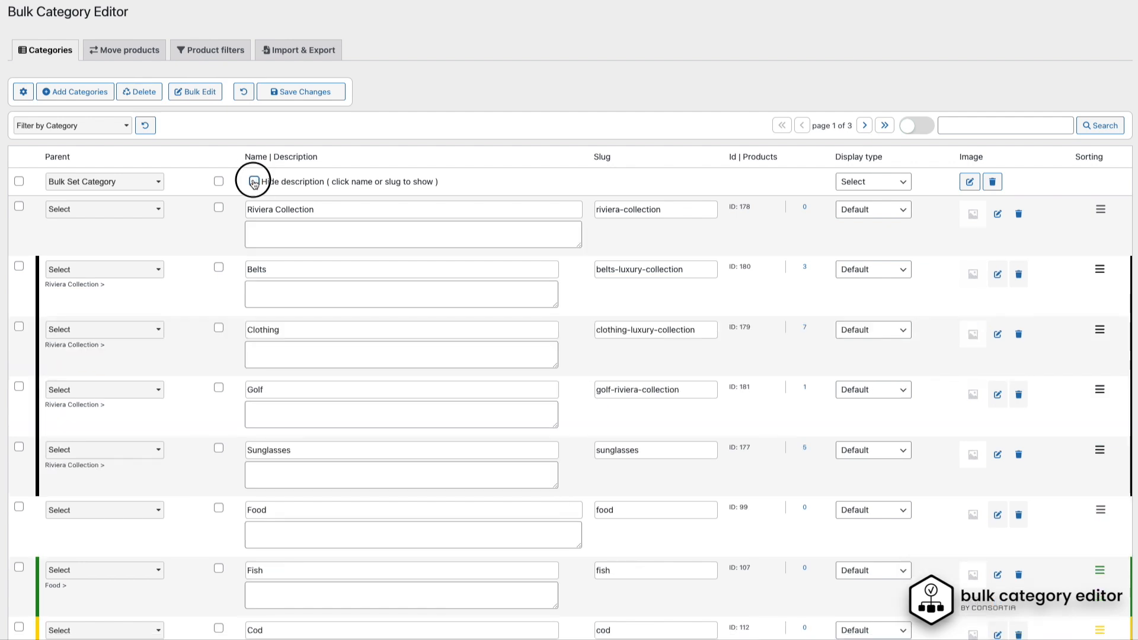
click(254, 182)
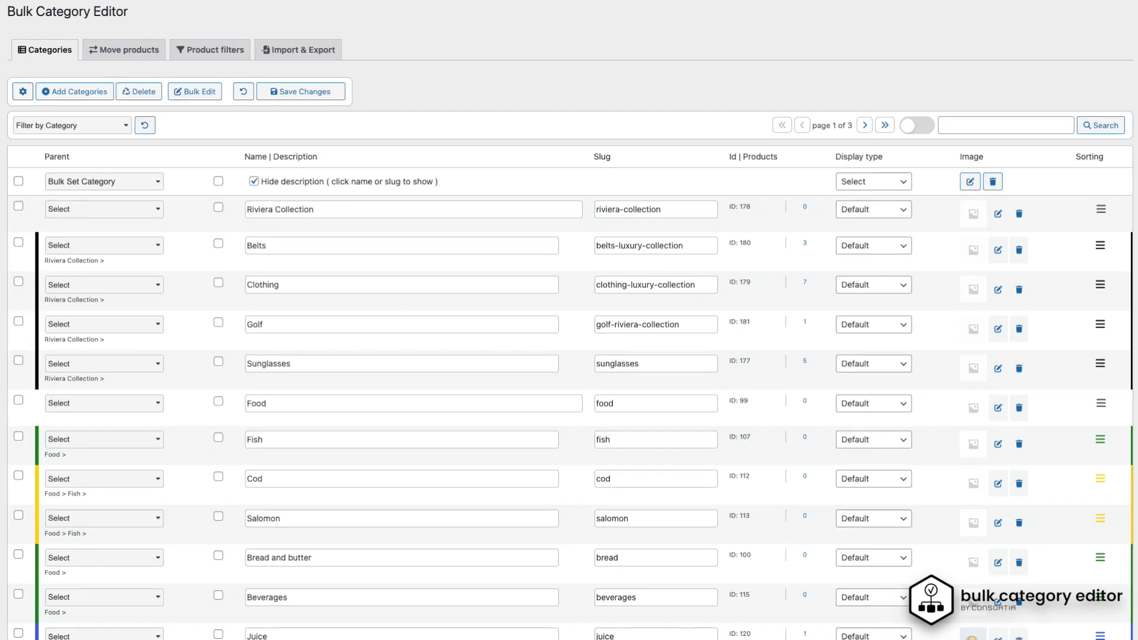
mouse_move(74, 91)
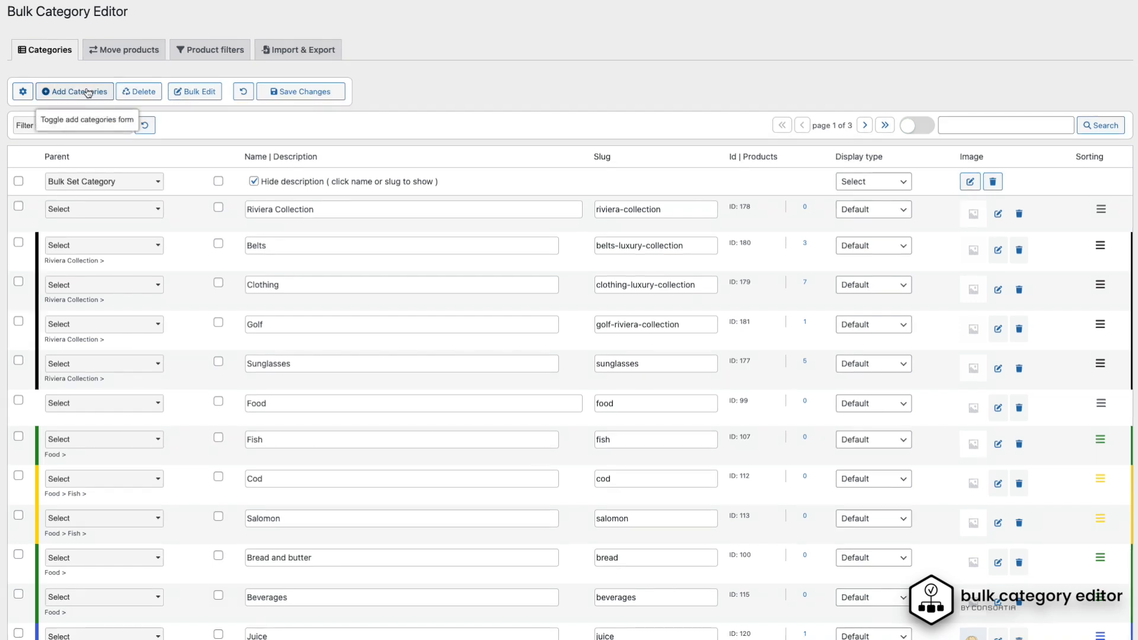
Bulk-create 'Handbags, Wallets, Clutches' with Riviera Collection as parent
click(73, 91)
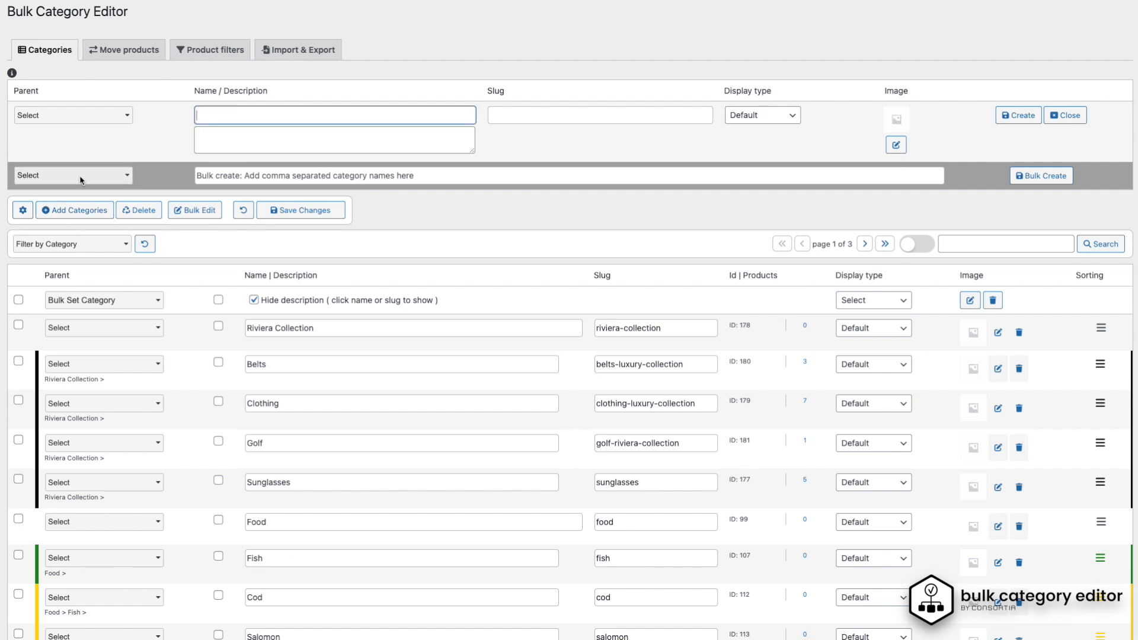
click(73, 175)
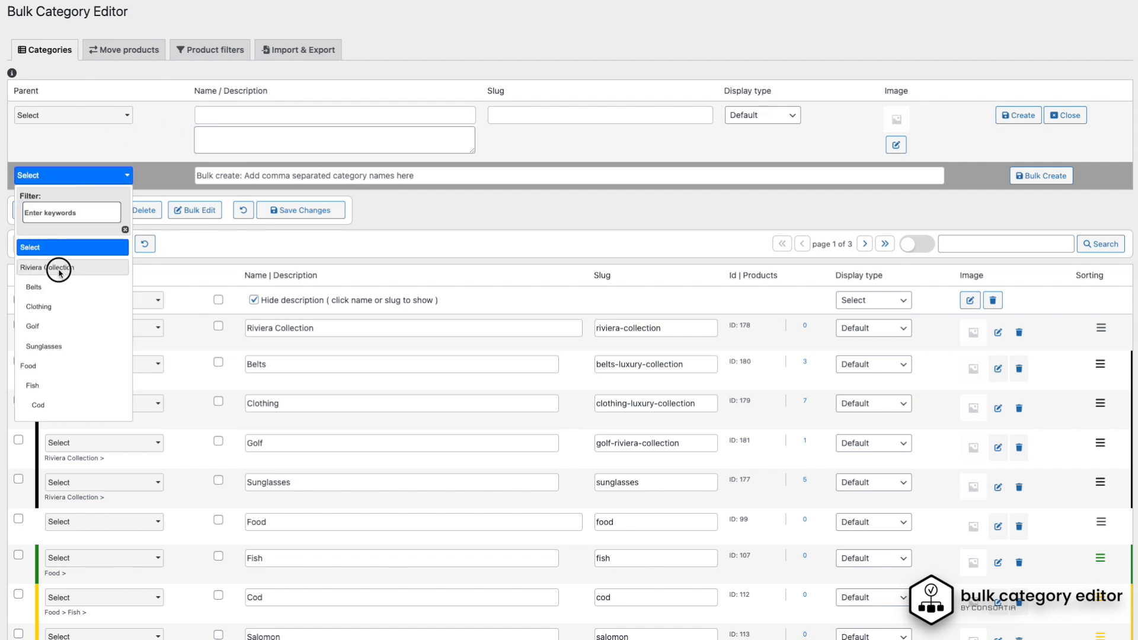
click(47, 267)
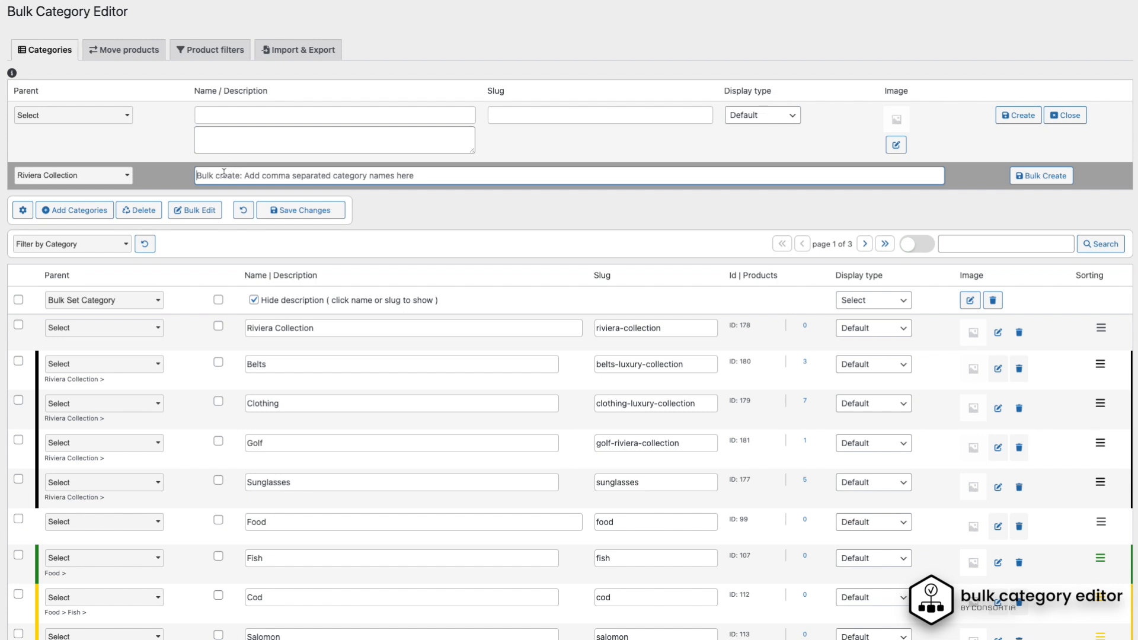
text(Handbags, Wallets, Clutches)
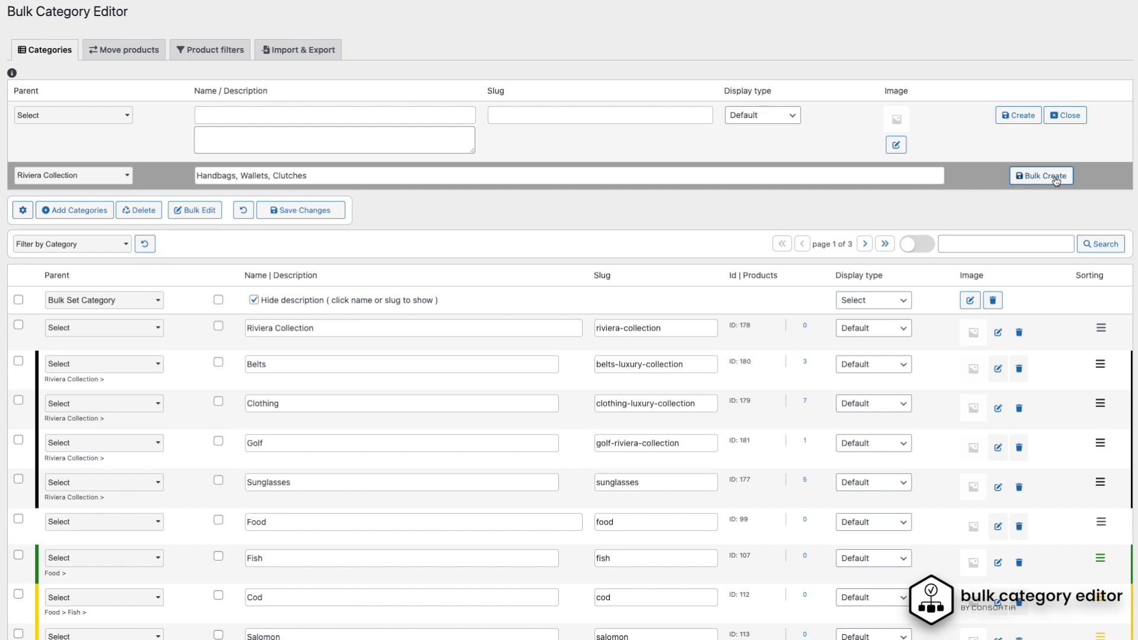
click(1039, 176)
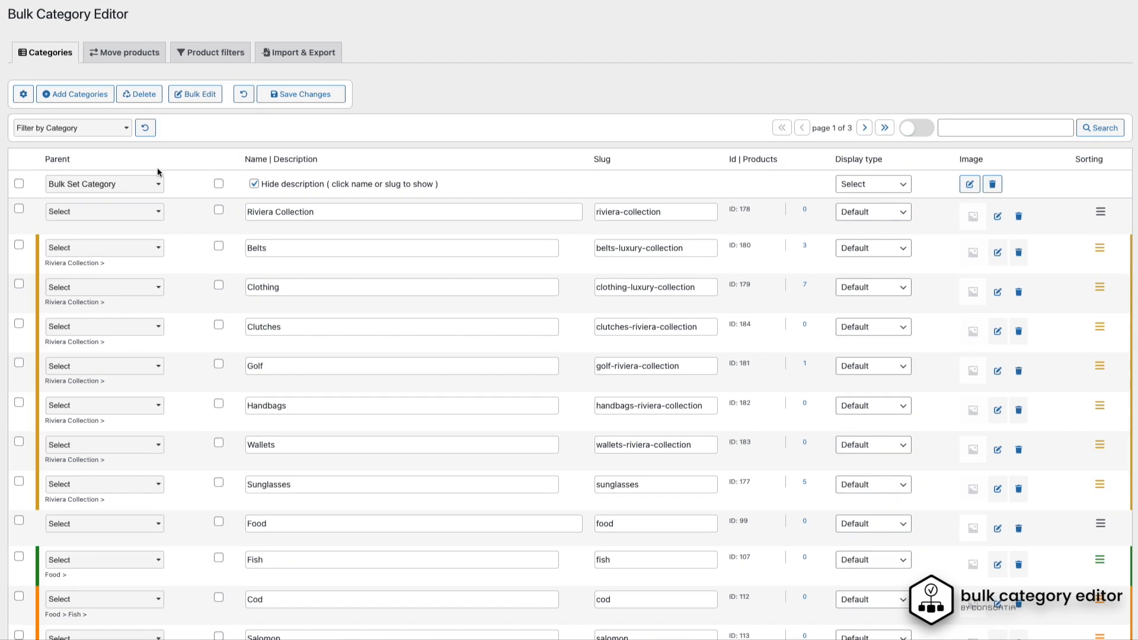
Filter the category list to Riviera Collection and its subcategories
click(71, 128)
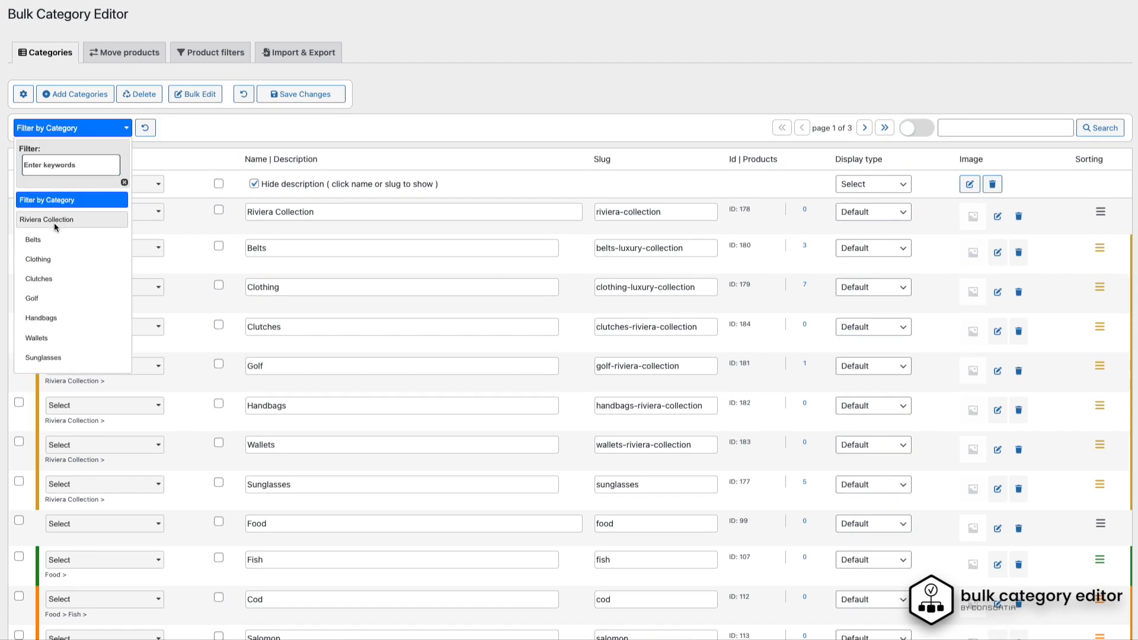
click(48, 220)
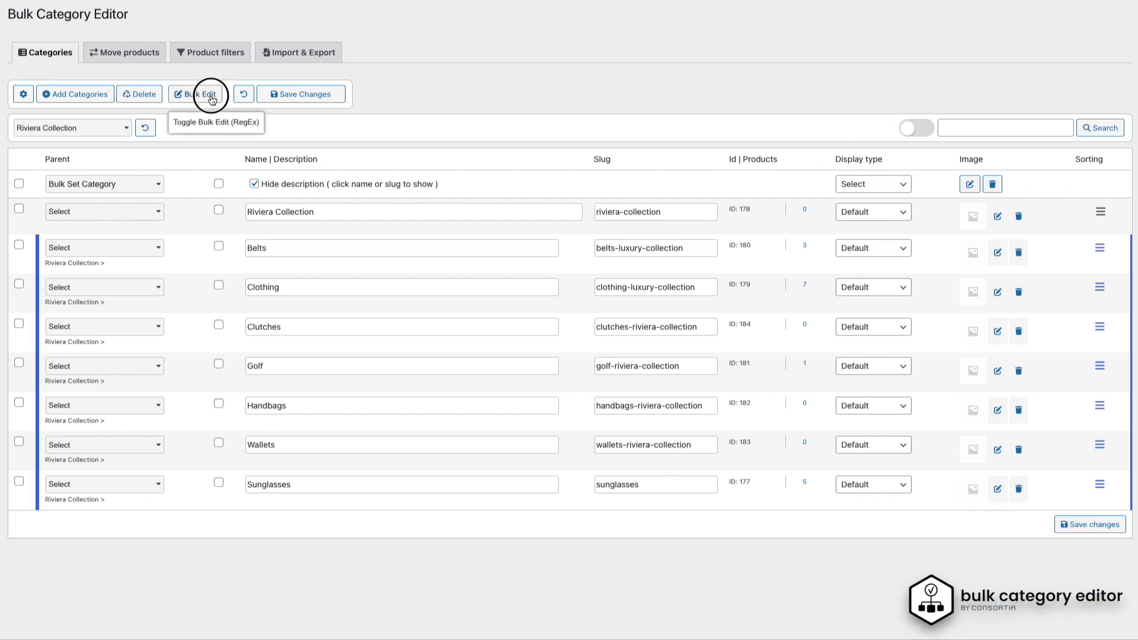
Bulk-add 'This is the description' before every Riviera Collection category's Description, showing descriptions
click(198, 94)
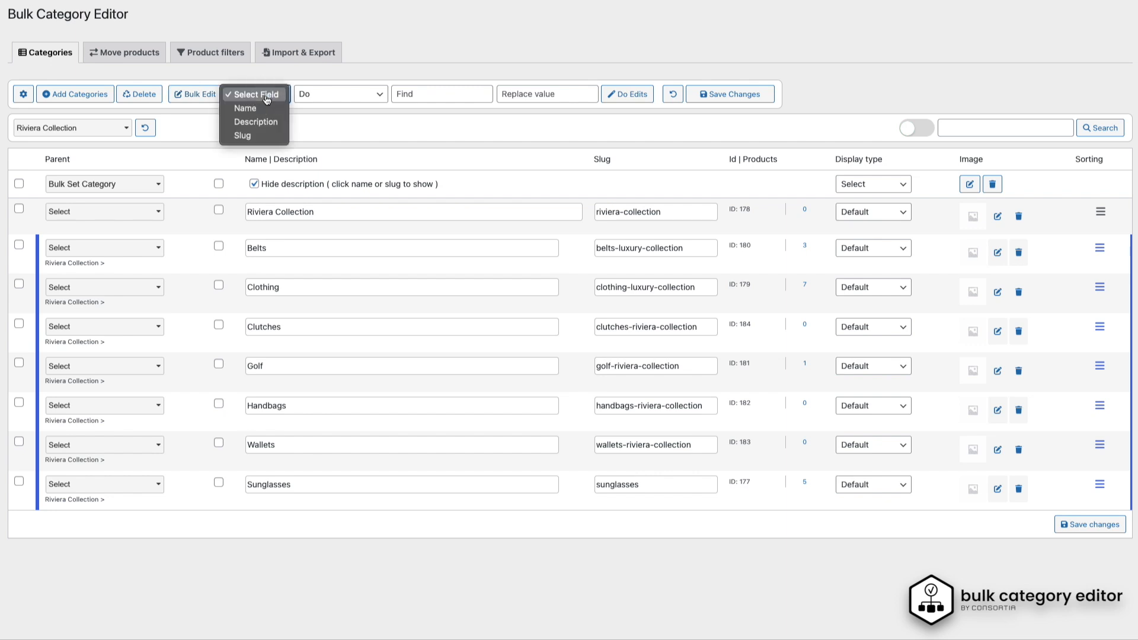
click(256, 121)
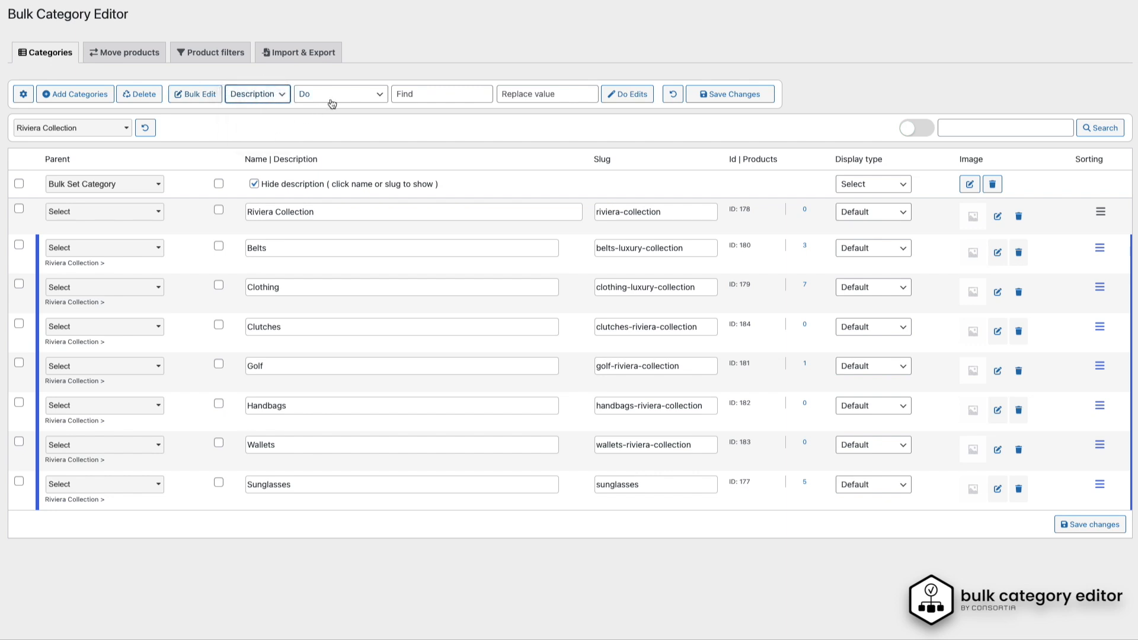
click(340, 92)
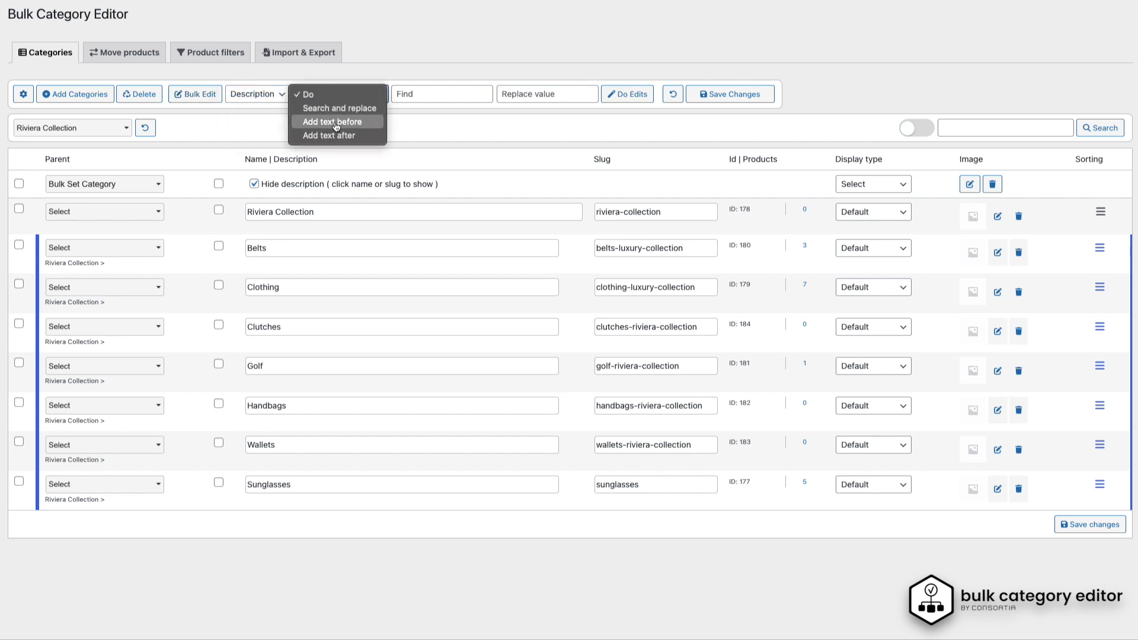
click(304, 95)
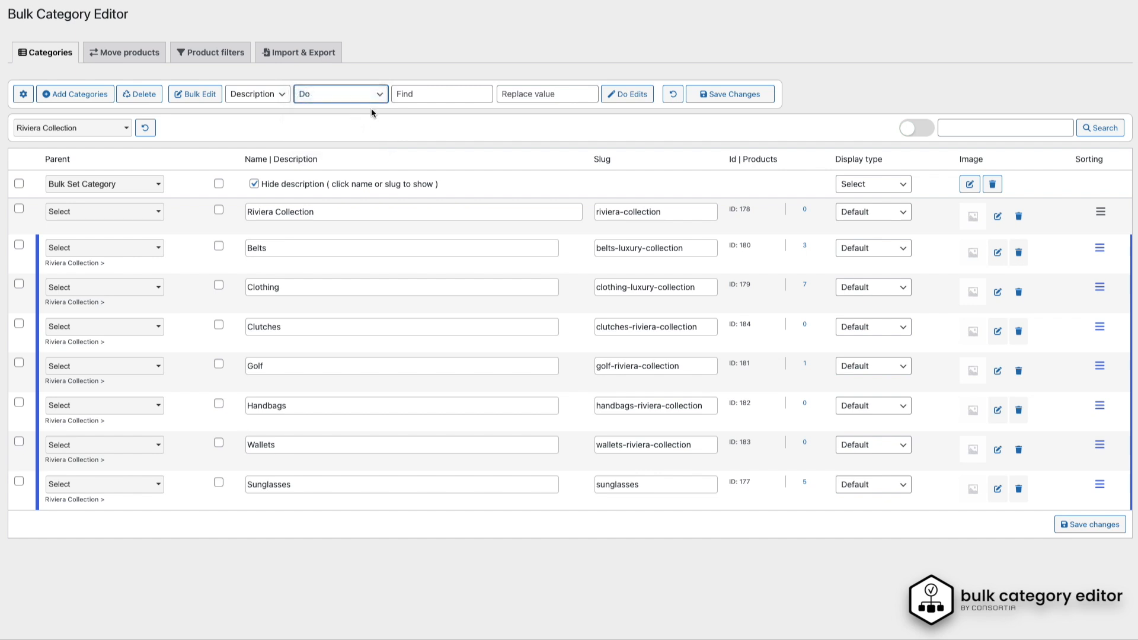
click(340, 94)
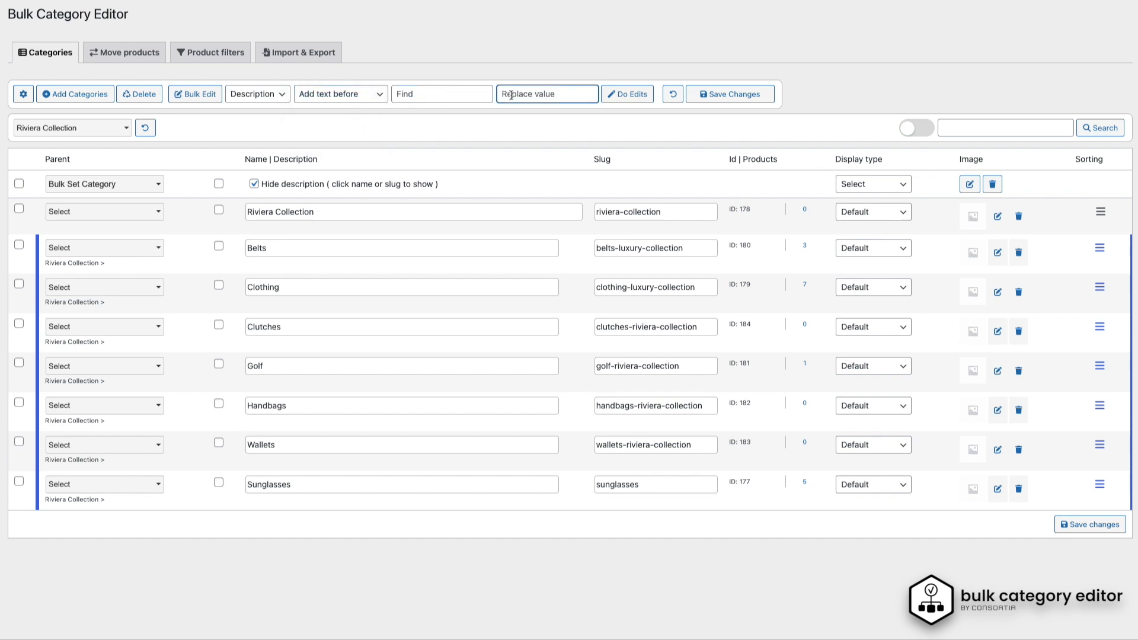
click(254, 184)
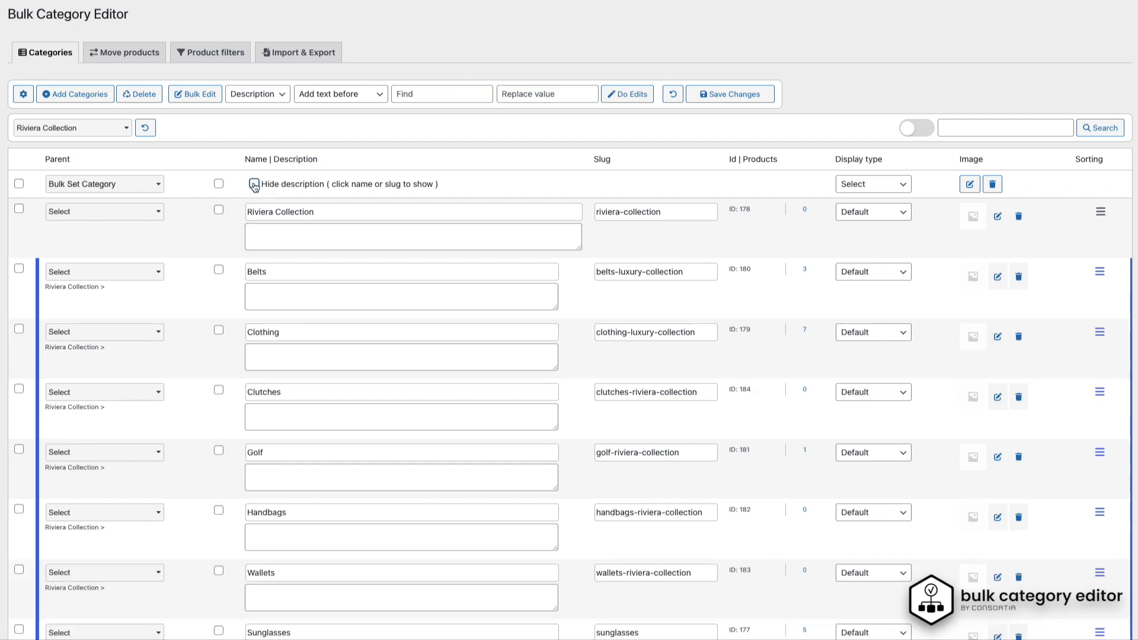
click(546, 94)
text(This is the description)
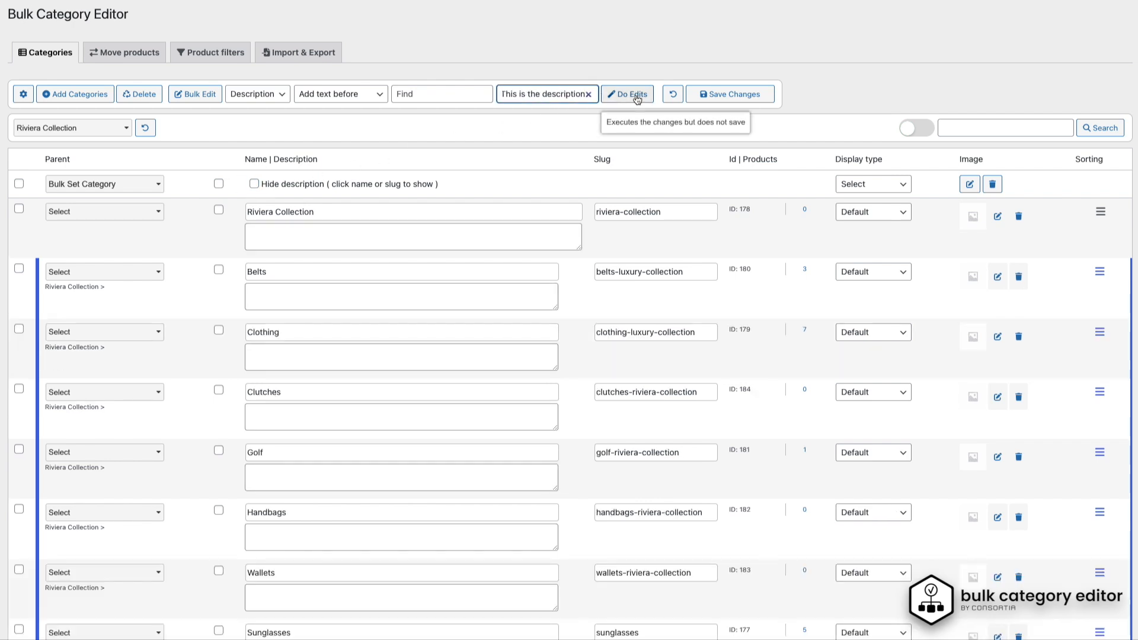
click(627, 94)
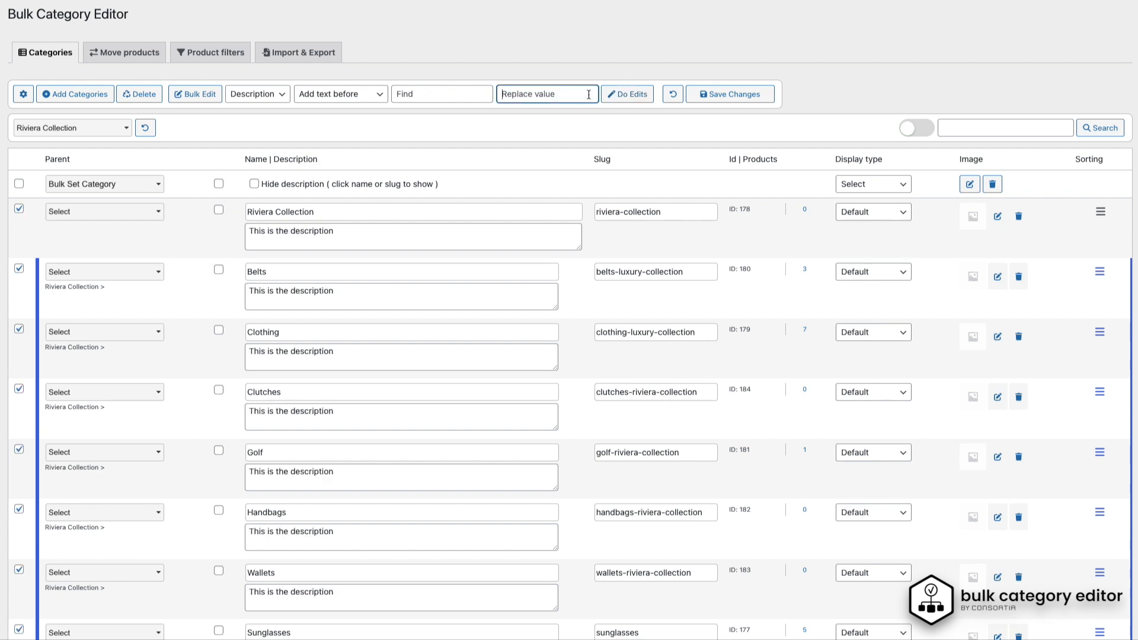
Append ', here is the products' after every Riviera Collection description using find 'n'
click(256, 94)
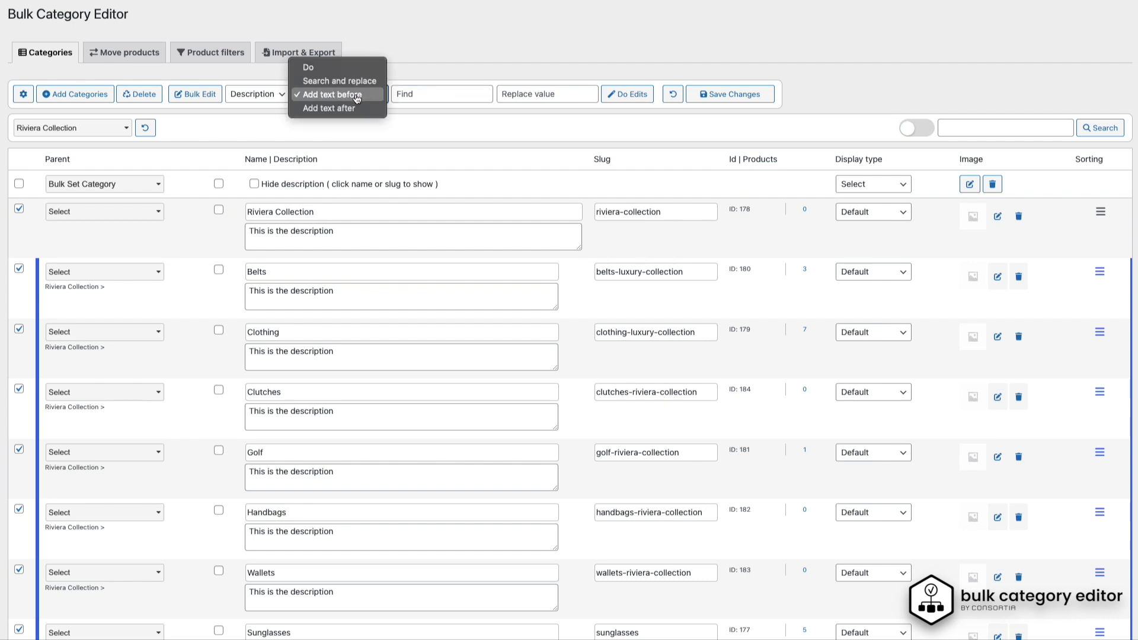
click(328, 108)
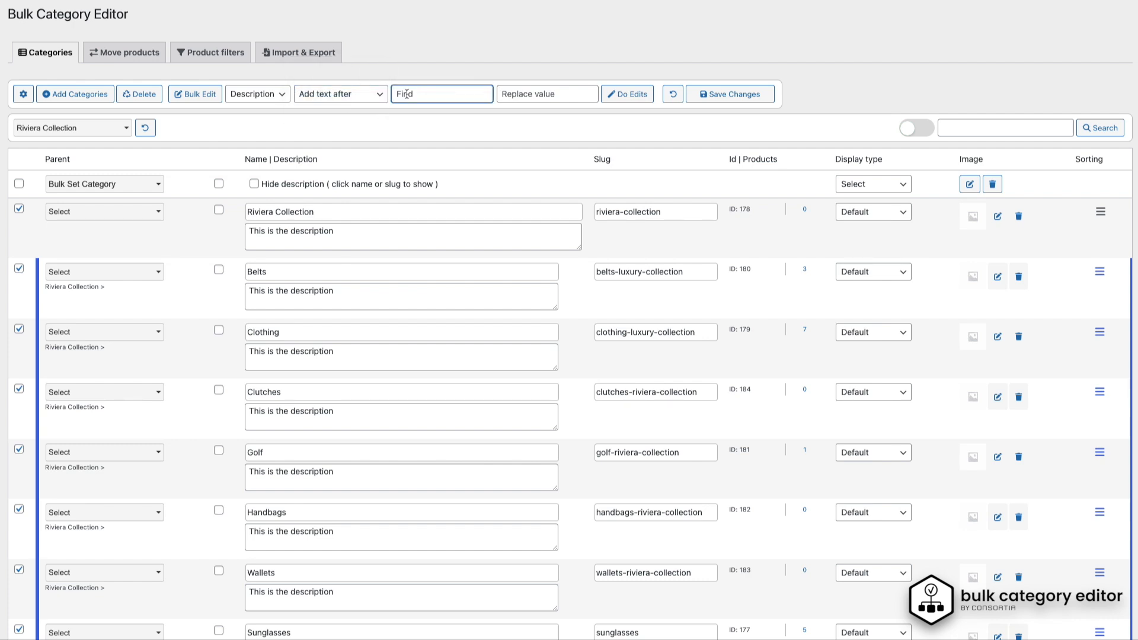
text(n)
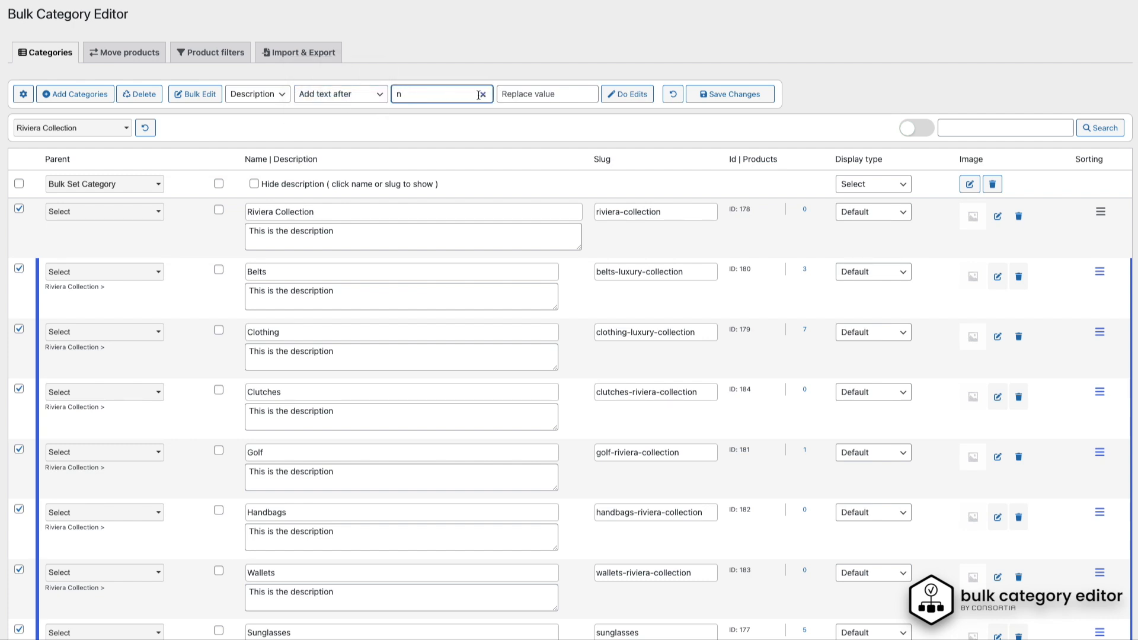
click(546, 93)
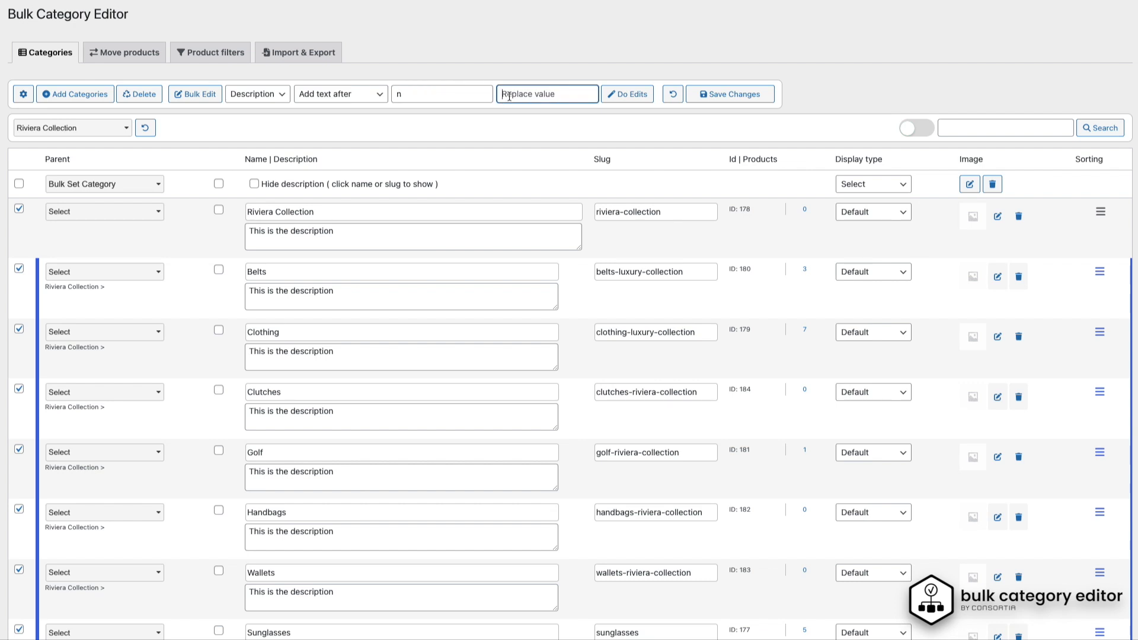
text(, here is the)
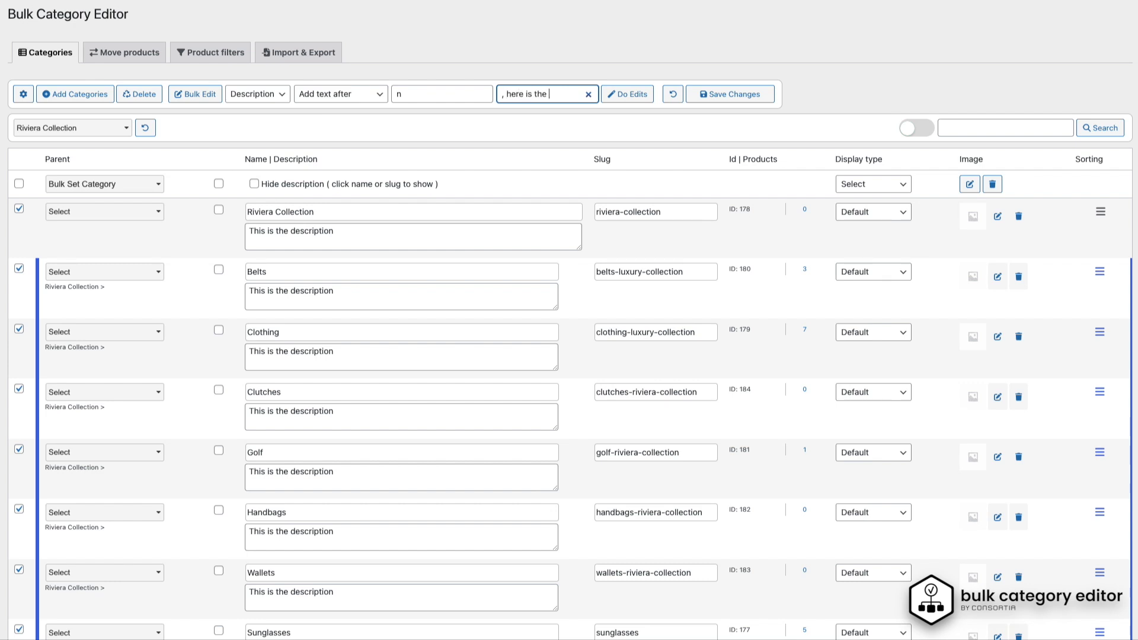
text(products)
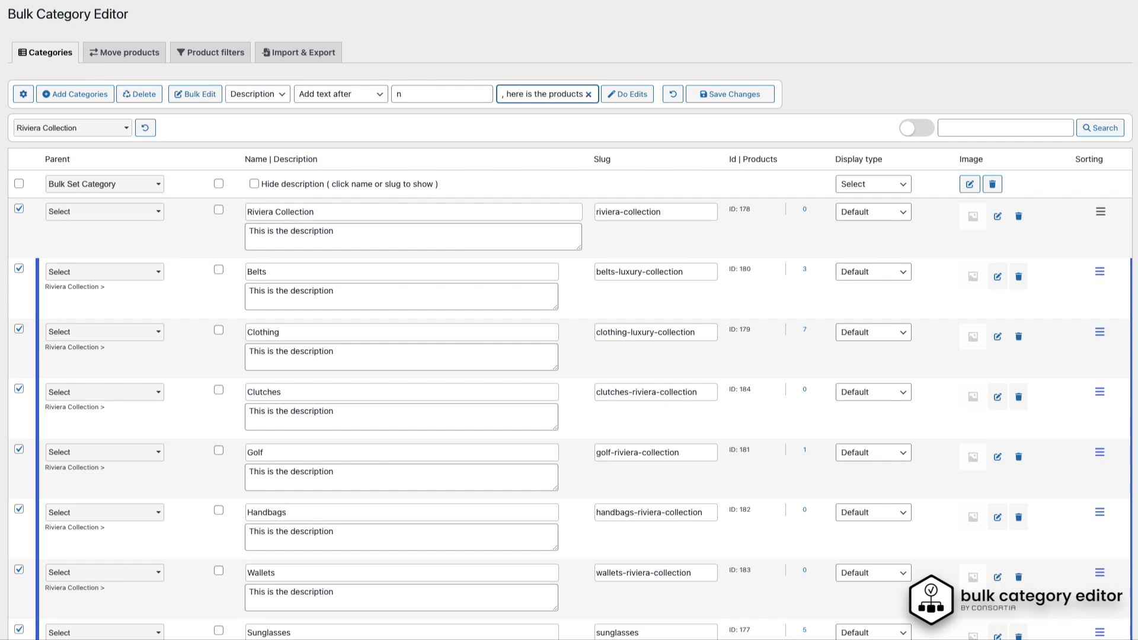
click(625, 93)
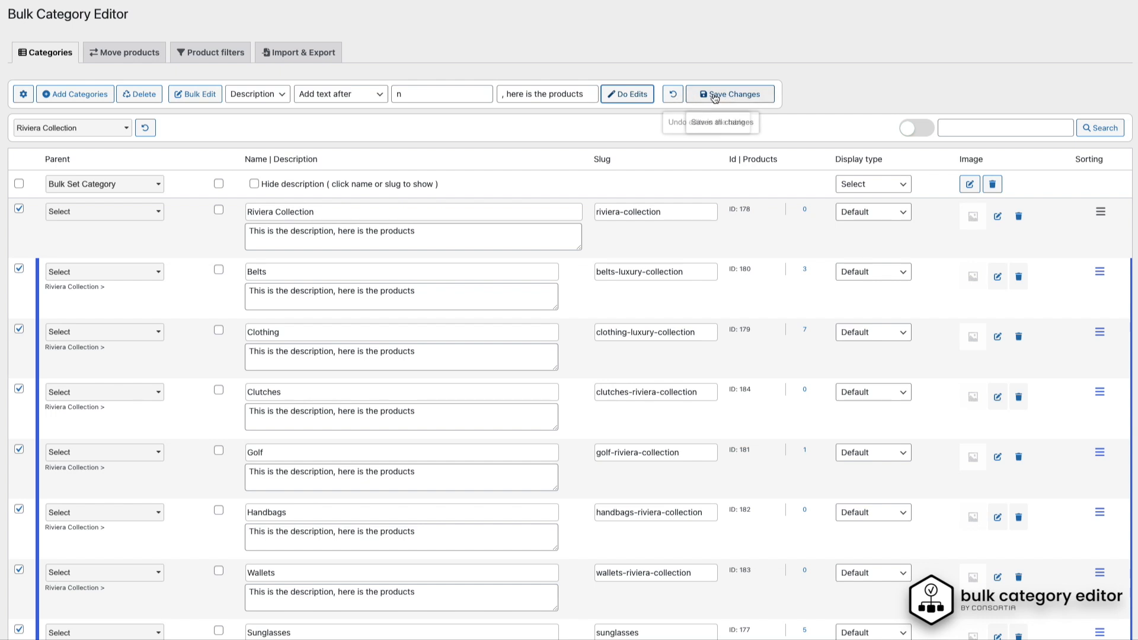
Save the updated category descriptions
click(730, 95)
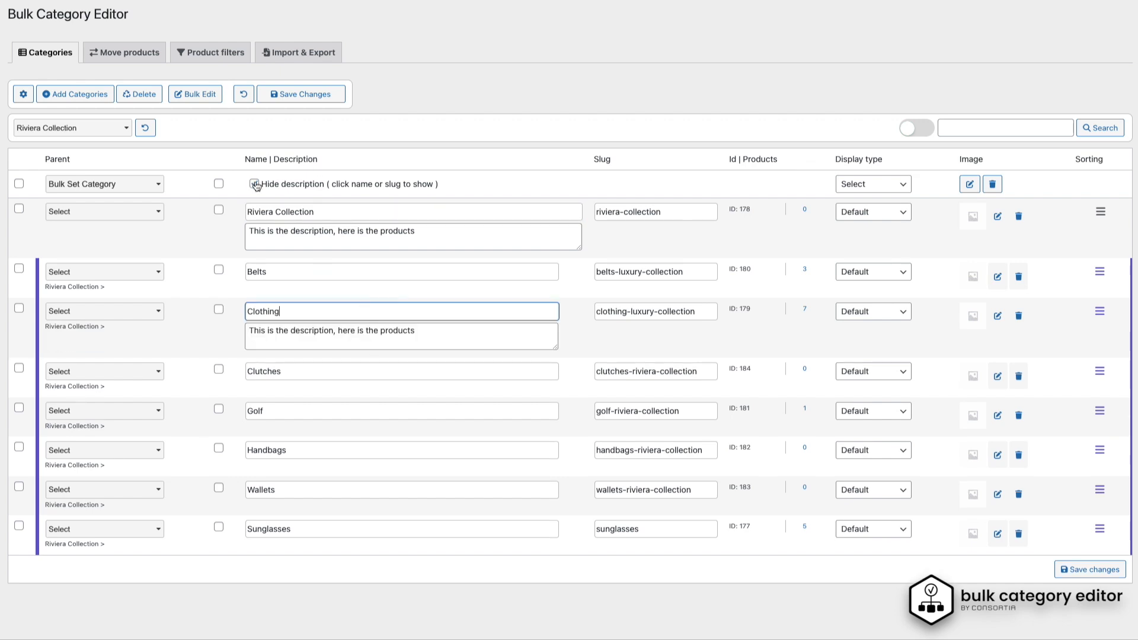
Hide descriptions, go to Move products and check all three uncategorized handbags
click(253, 184)
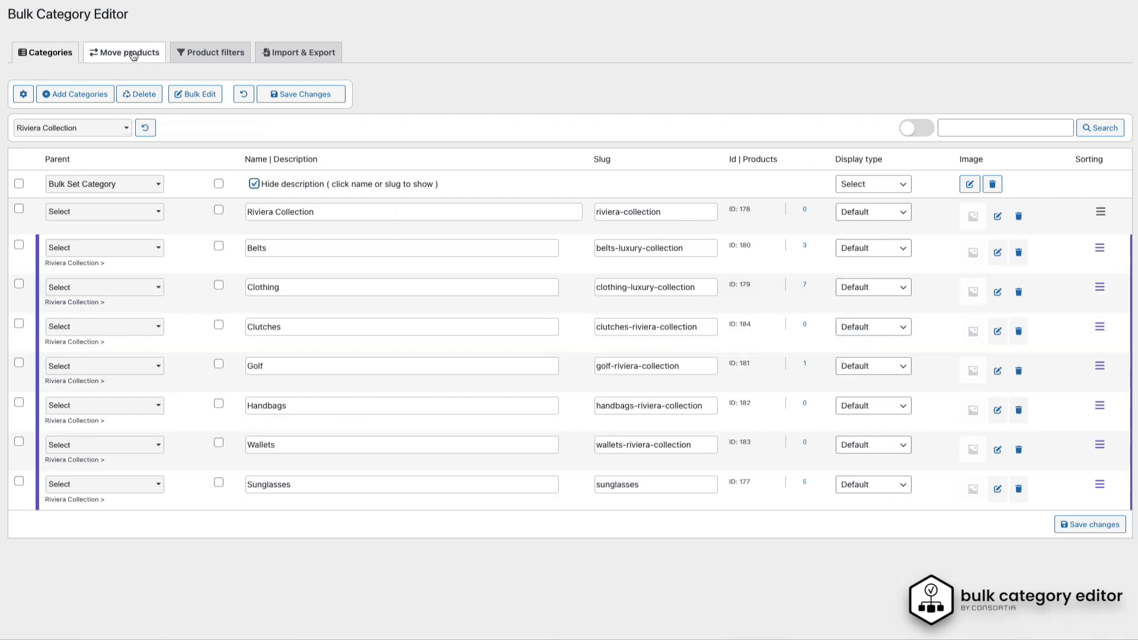
click(123, 51)
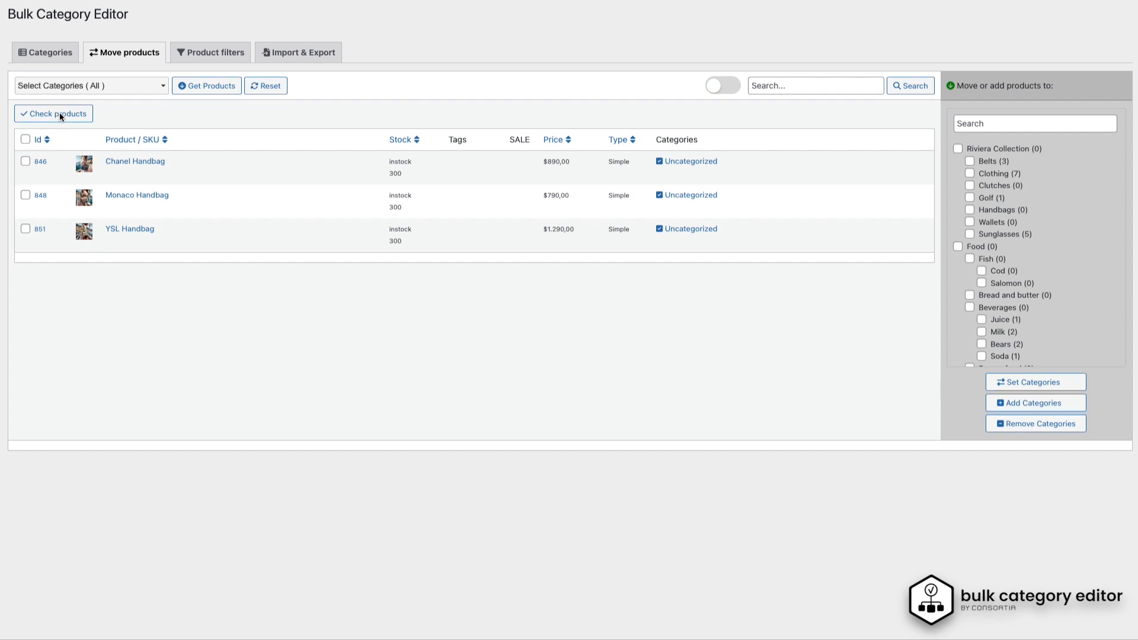
click(54, 114)
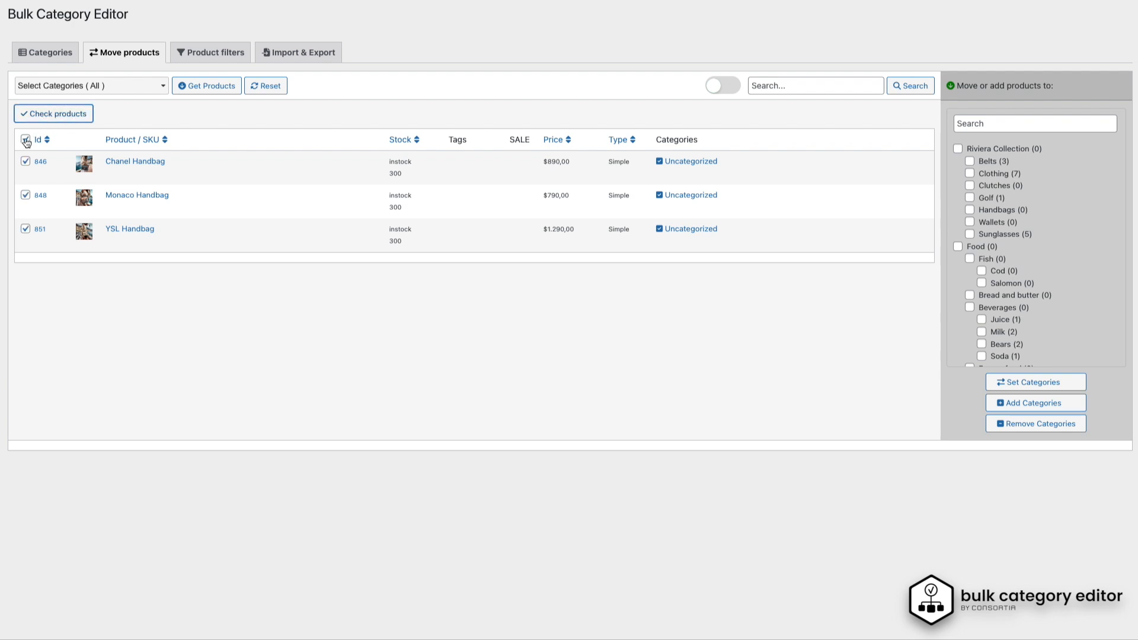
Assign the Chanel and Monaco handbags to Handbags, leaving YSL Handbag unticked
click(25, 139)
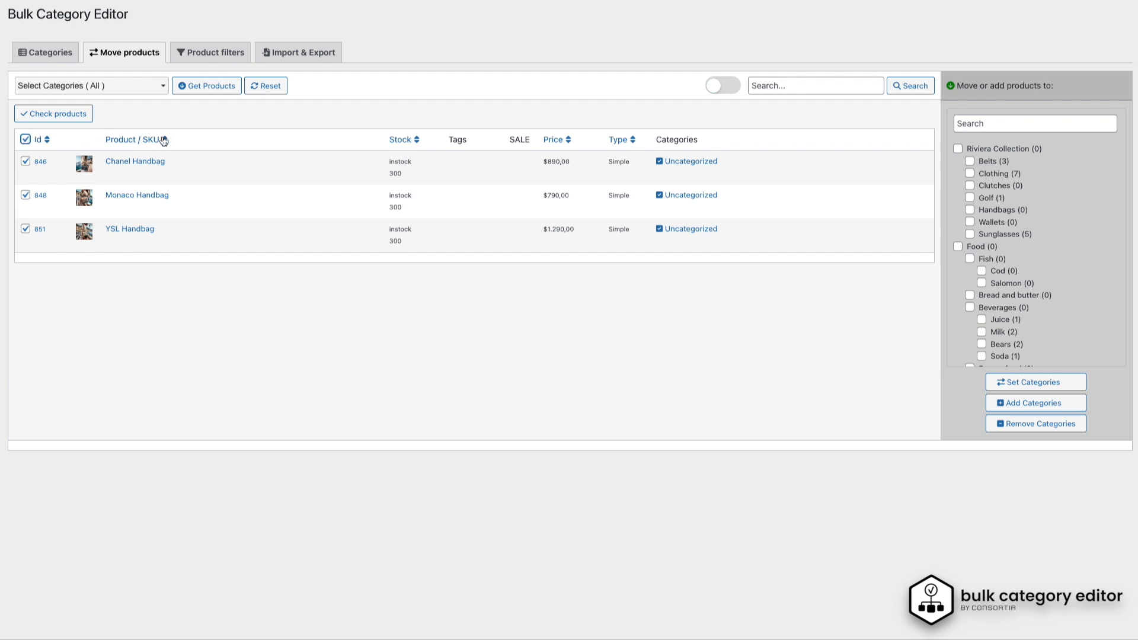
mouse_move(580, 134)
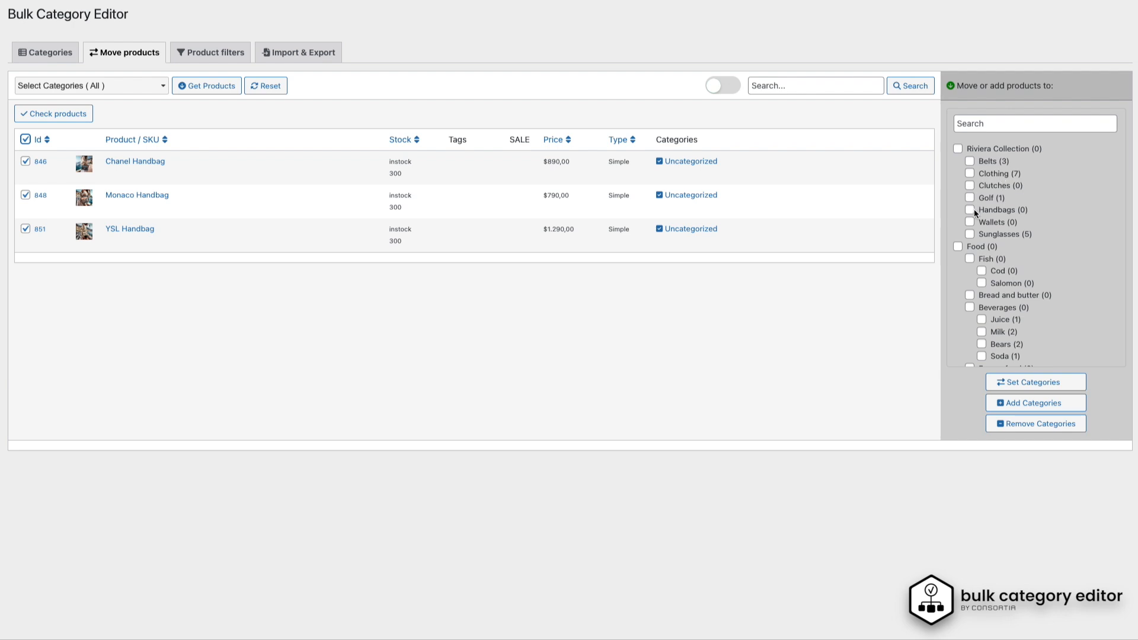
click(971, 209)
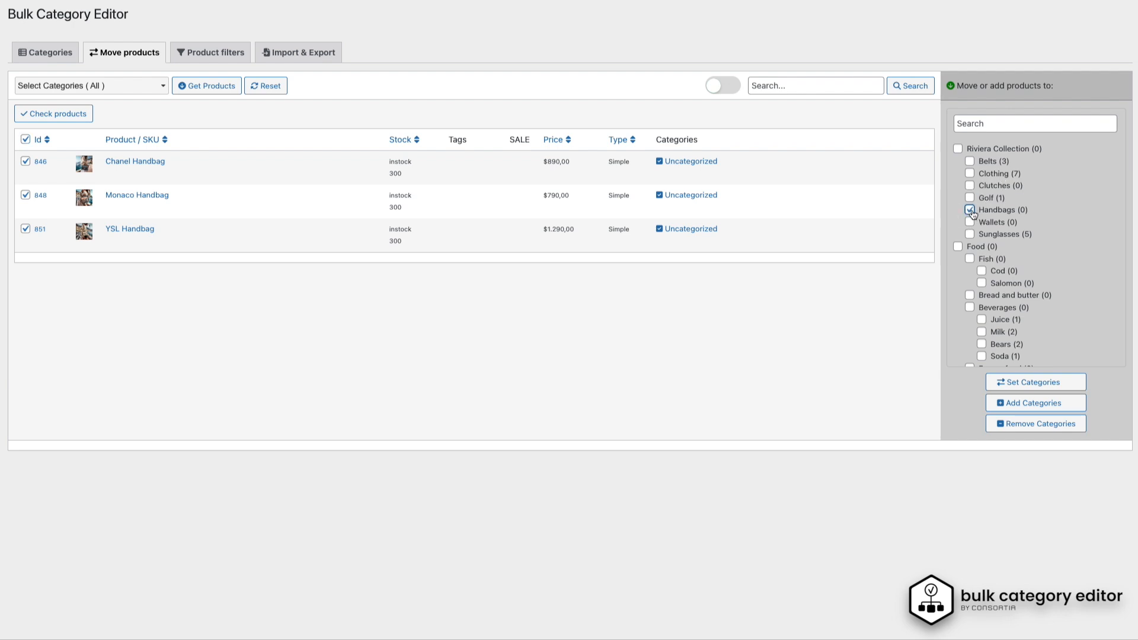
click(971, 209)
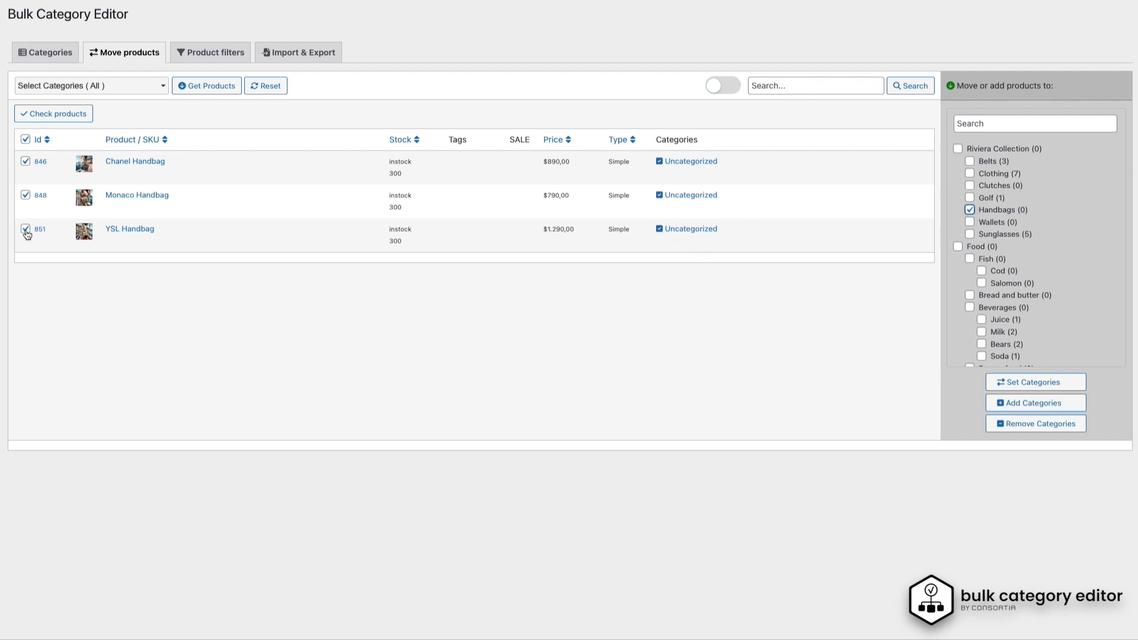
click(25, 228)
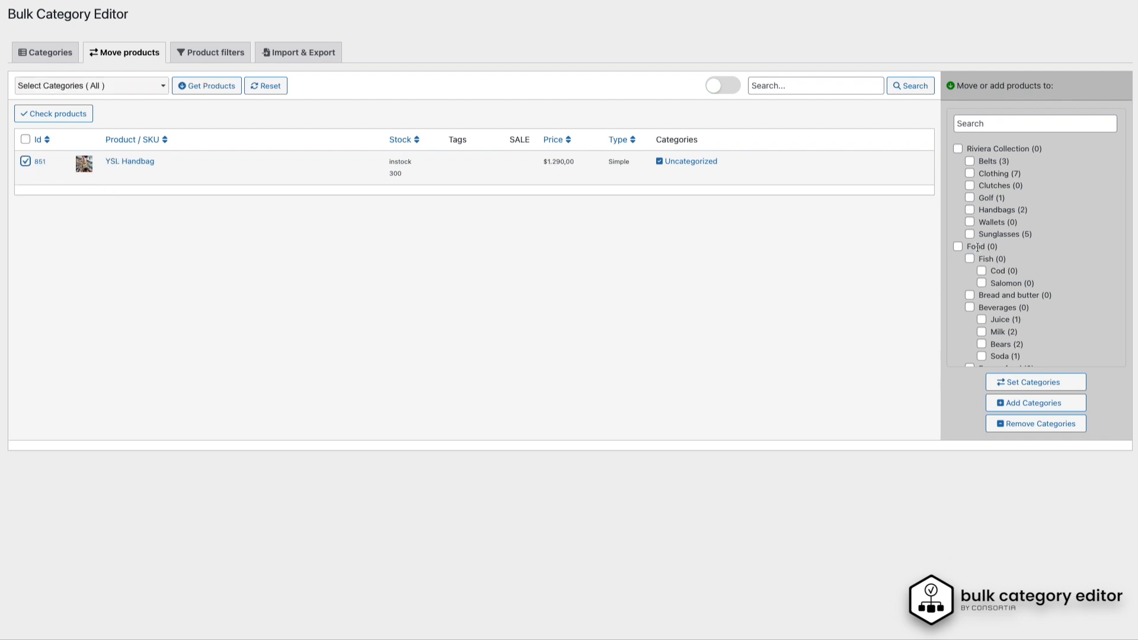
mouse_move(970, 214)
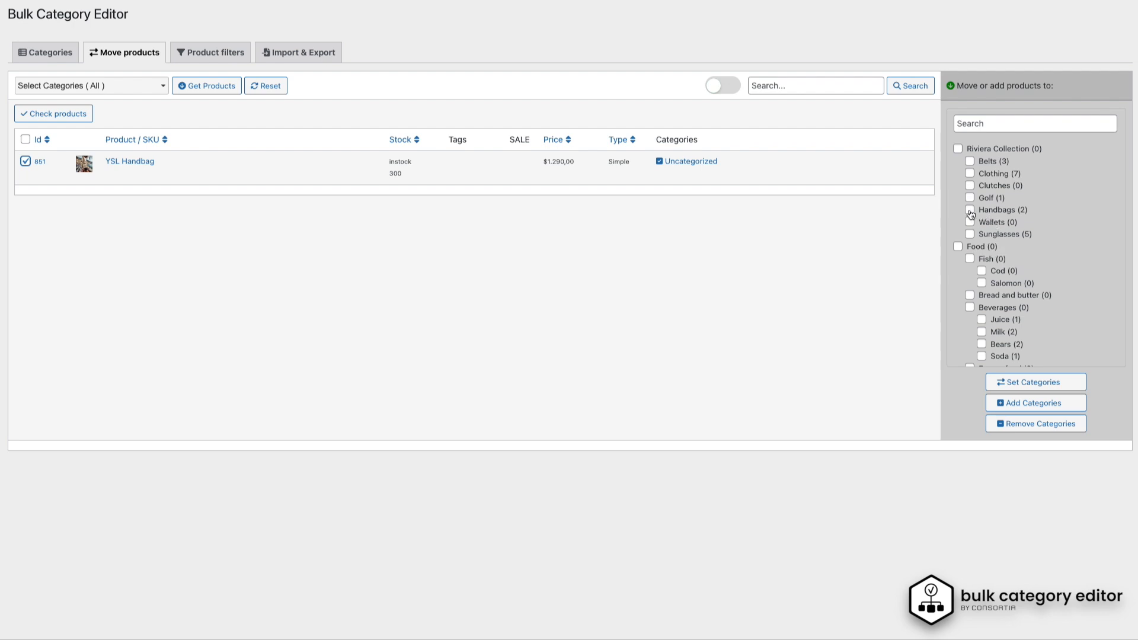
Assign YSL Handbag to Handbags and remove its Uncategorized label
click(970, 210)
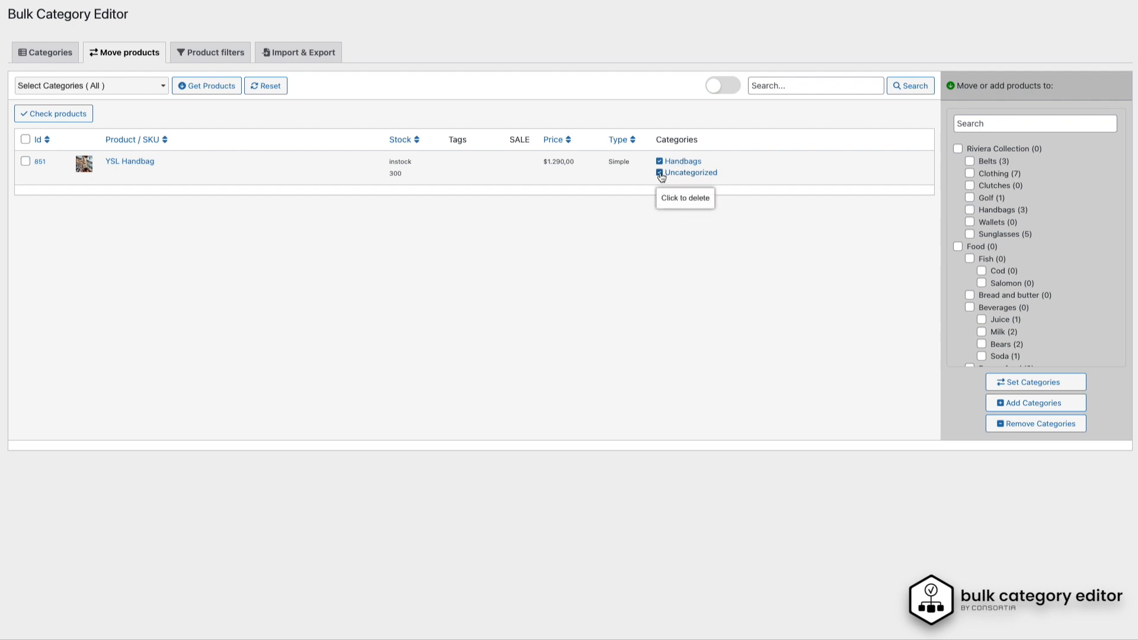
click(660, 173)
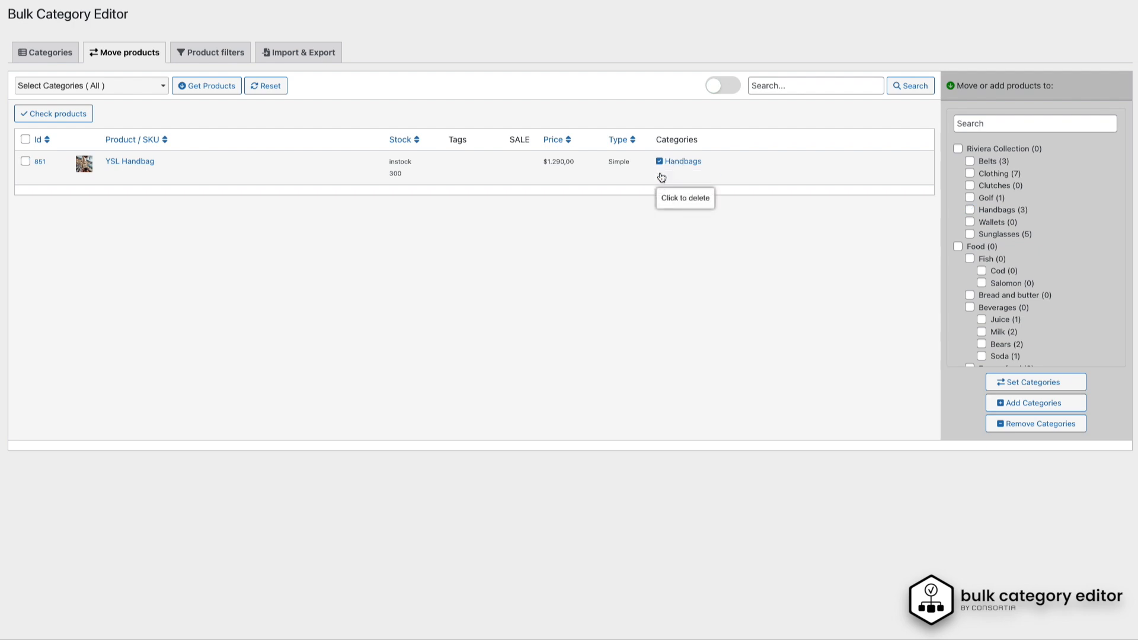
Filter products to Handbags, listing Chanel, Monaco and YSL Handbag
click(91, 85)
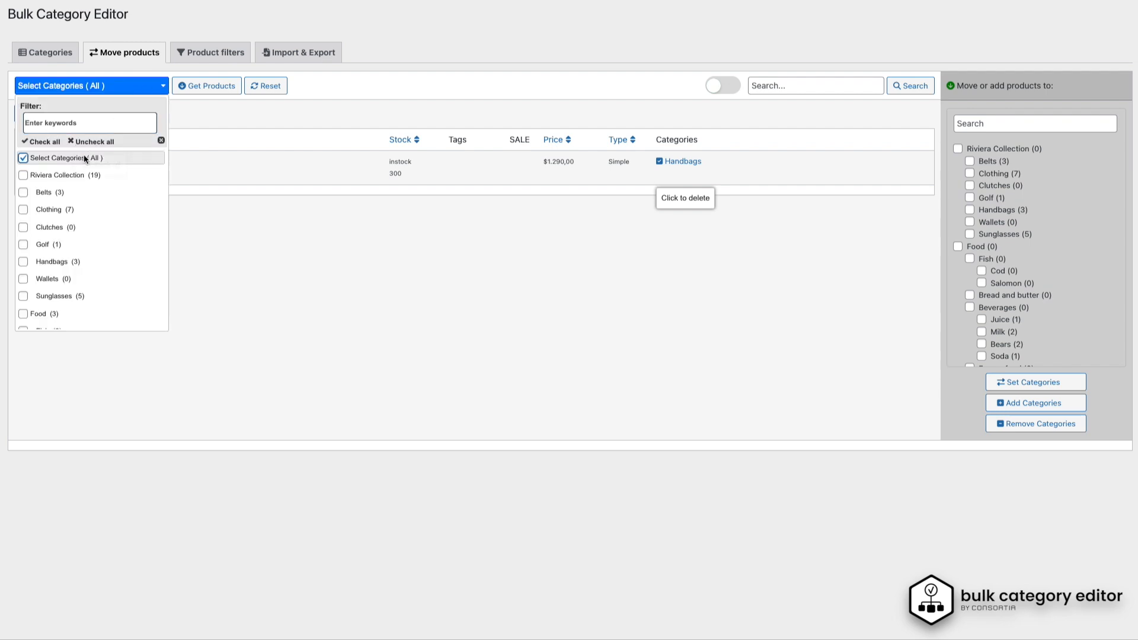
click(24, 261)
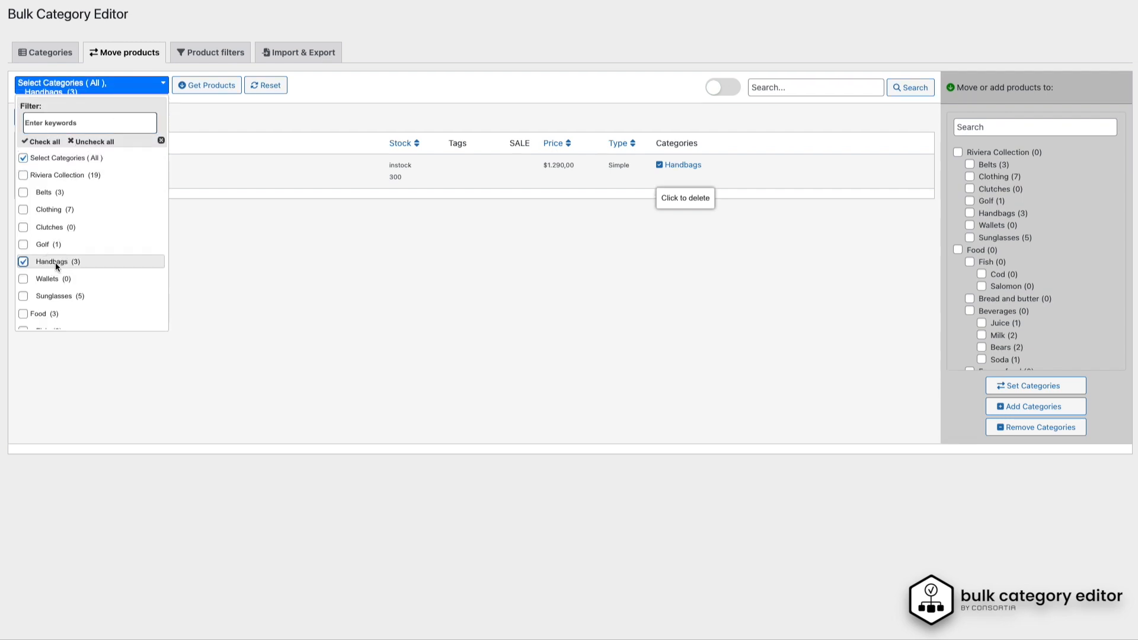
click(206, 85)
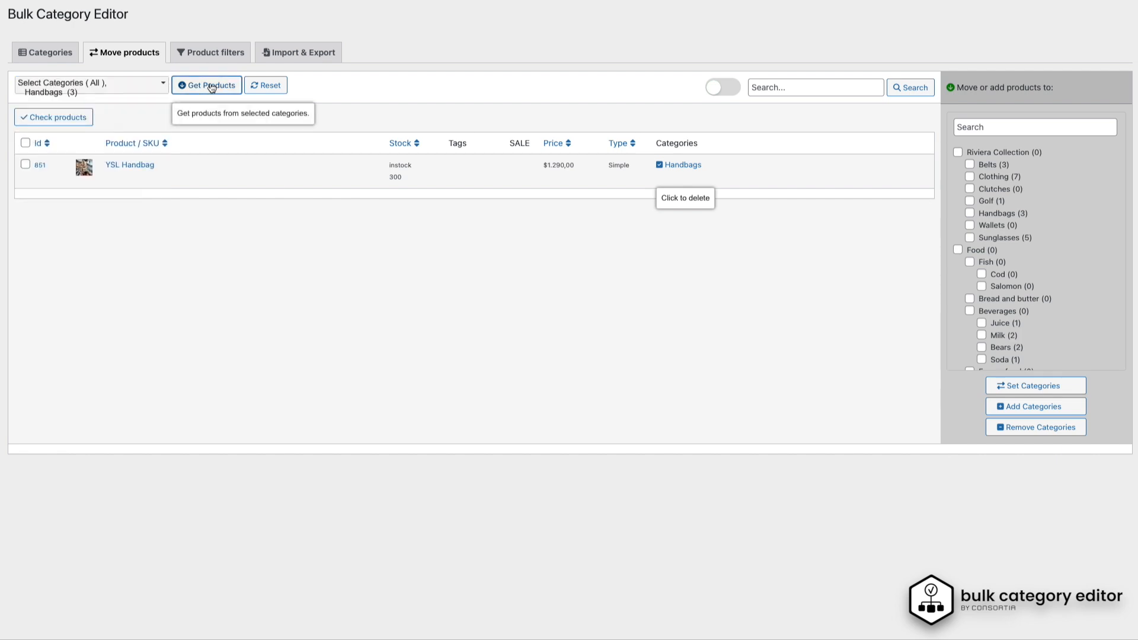
click(206, 85)
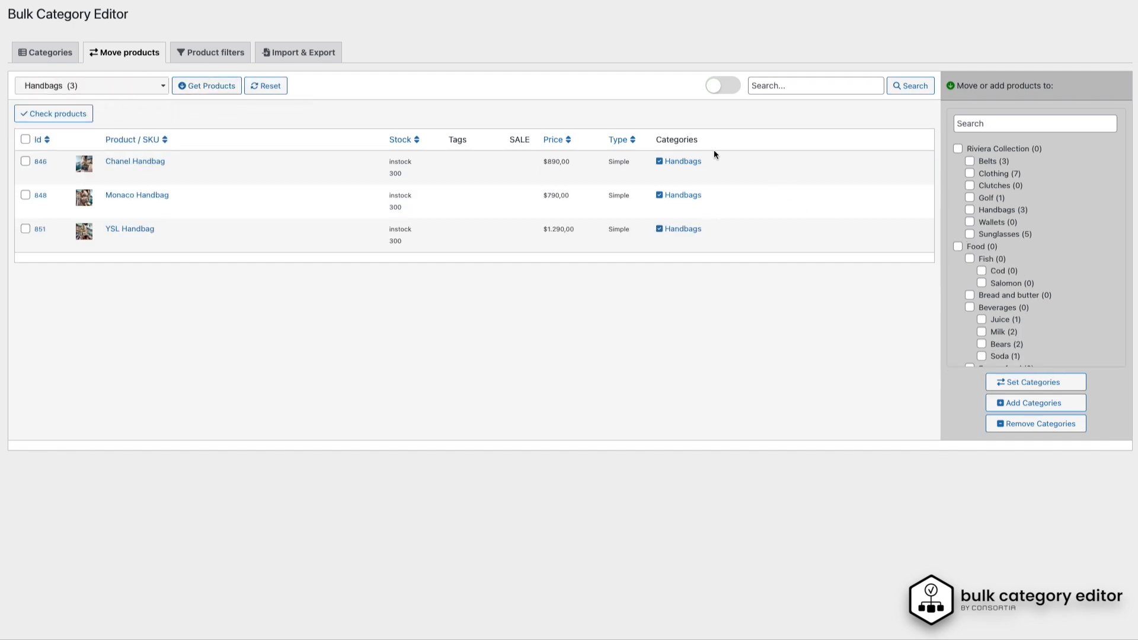